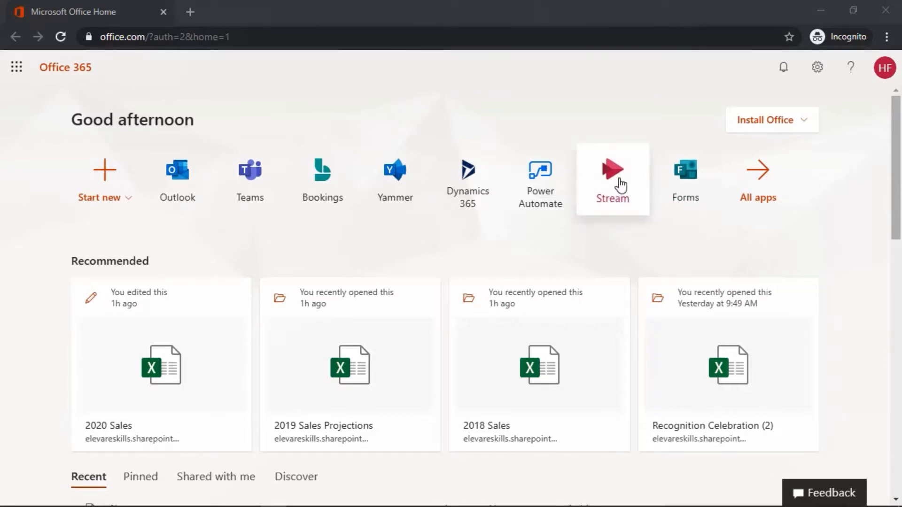
Launch Microsoft Stream from the Office 365 home page app icons
{"action": "left_click", "coordinate": [612, 173]}
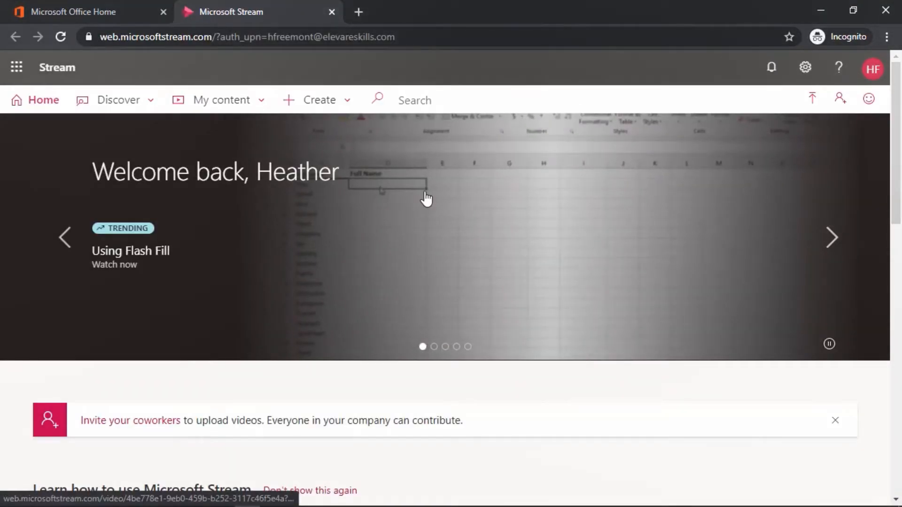
Navigate via My content to the Meetings list showing 'Volunteer orientation: Week 1'
{"action": "left_click", "coordinate": [220, 100]}
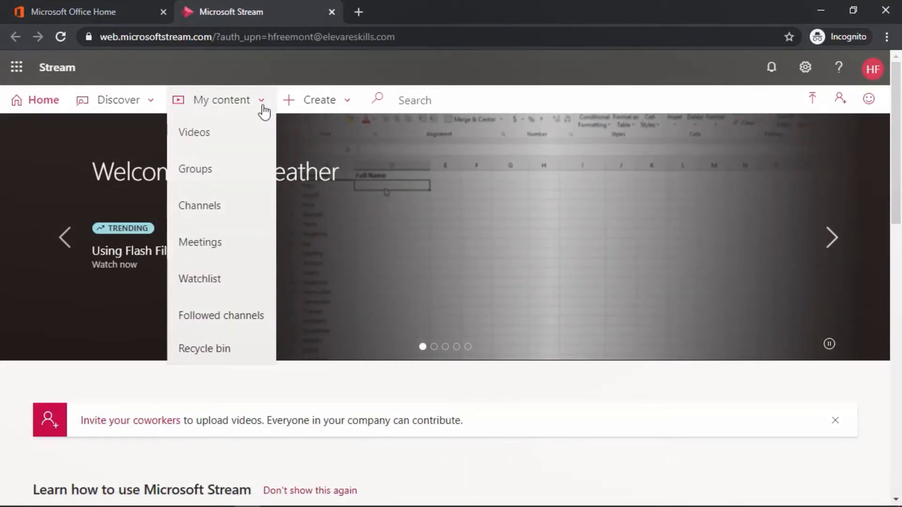
{"action": "mouse_move", "coordinate": [200, 242]}
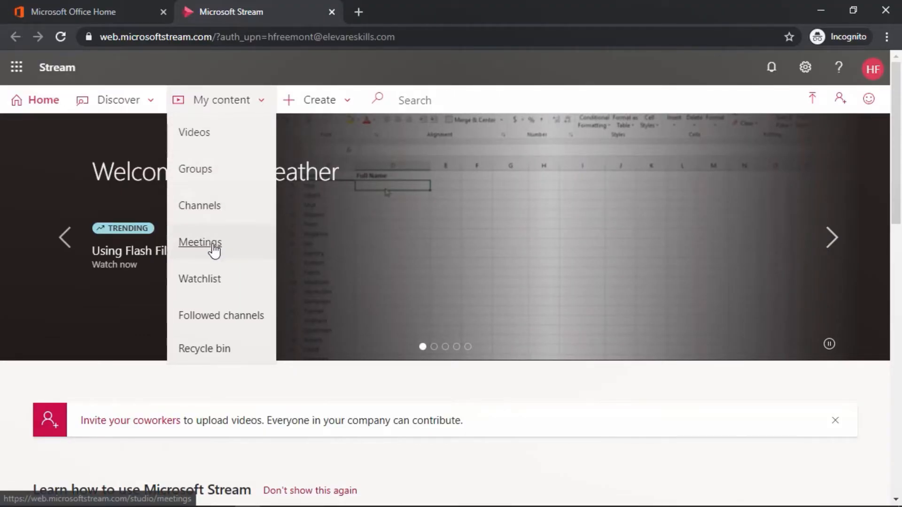
{"action": "left_click", "coordinate": [199, 243]}
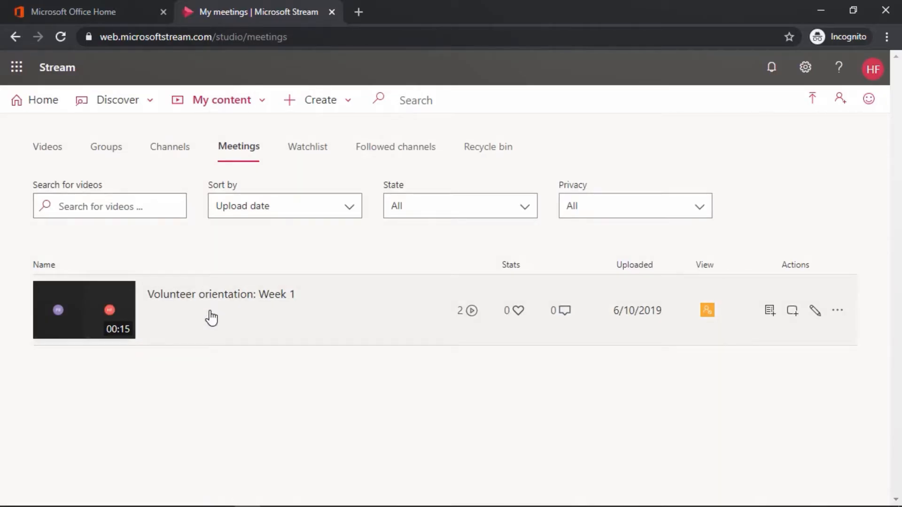
{"action": "mouse_move", "coordinate": [816, 311]}
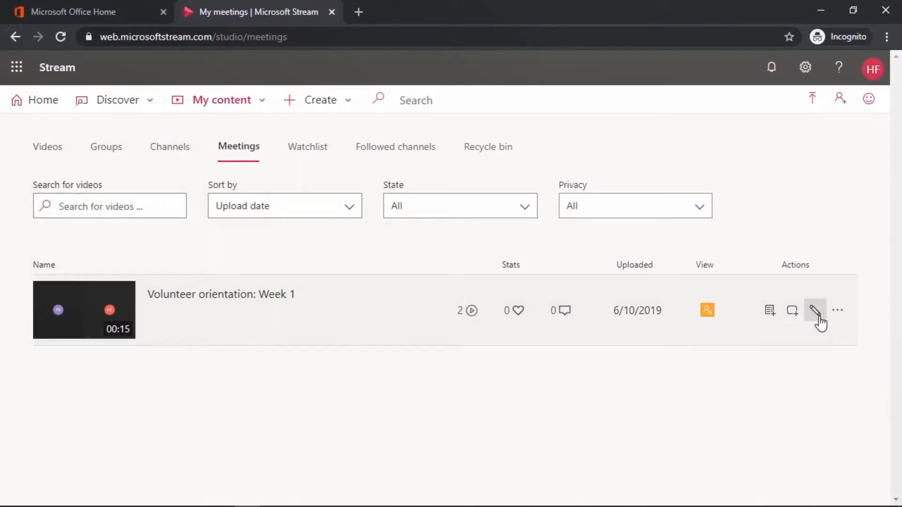
{"action": "mouse_move", "coordinate": [838, 311]}
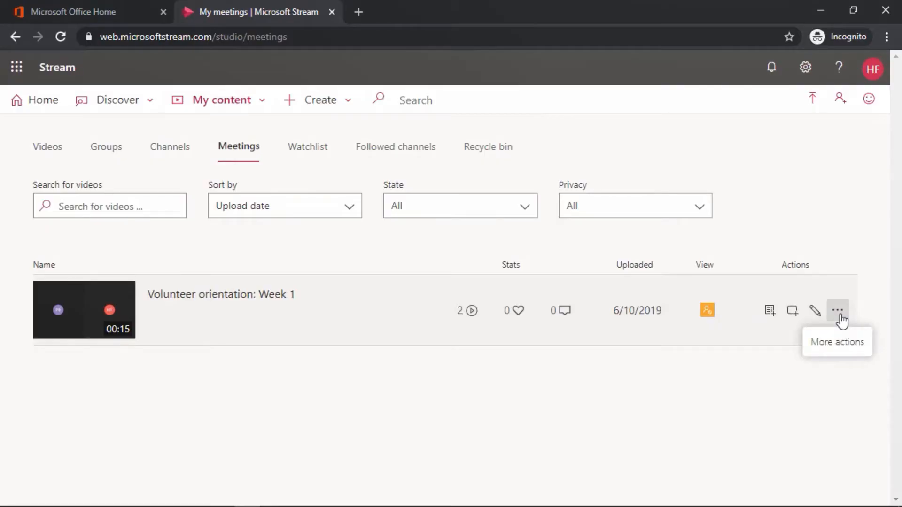
Choose Delete from the More actions menu of the 'Volunteer orientation: Week 1' recording
{"action": "left_click", "coordinate": [837, 311]}
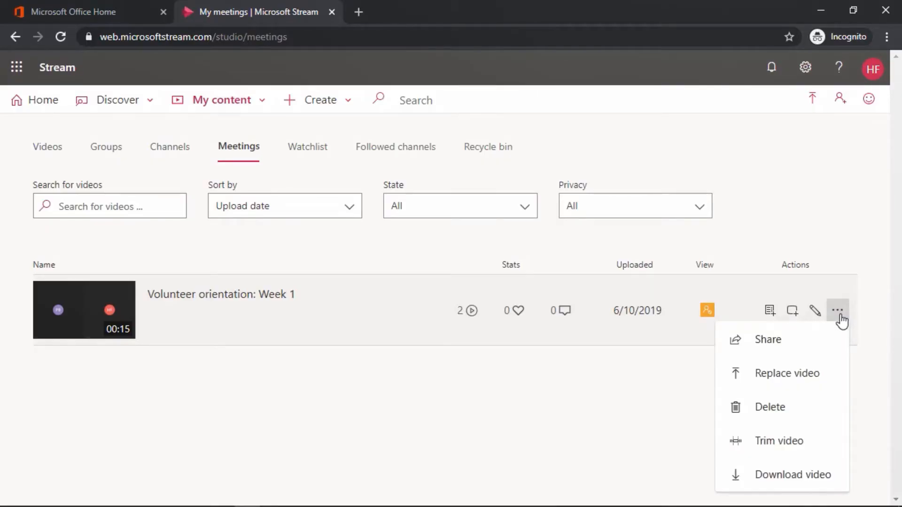
{"action": "mouse_move", "coordinate": [773, 407]}
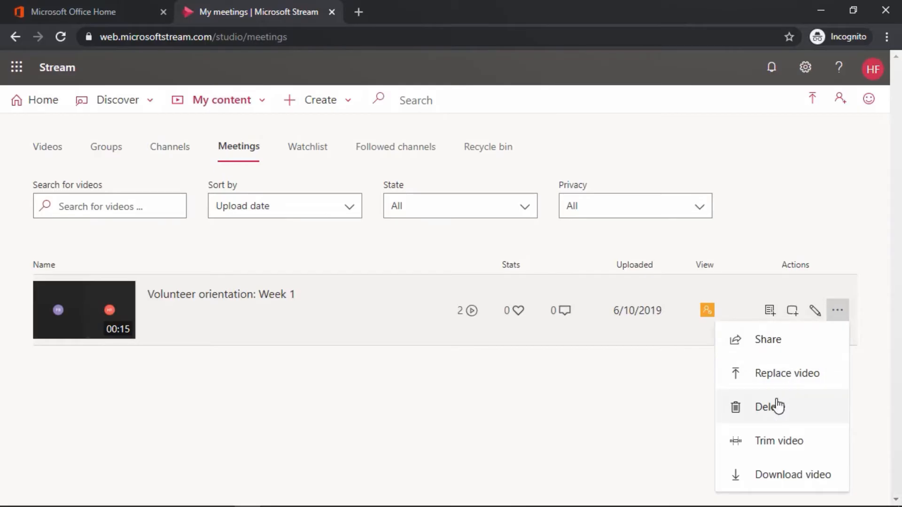
{"action": "left_click", "coordinate": [769, 407]}
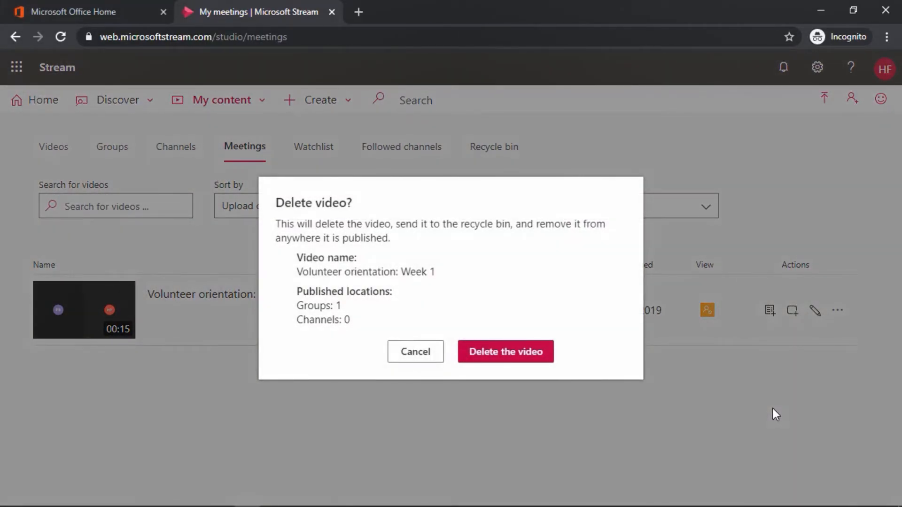
Confirm 'Delete the video' so the recording is removed and My meetings is empty
{"action": "left_click", "coordinate": [505, 351]}
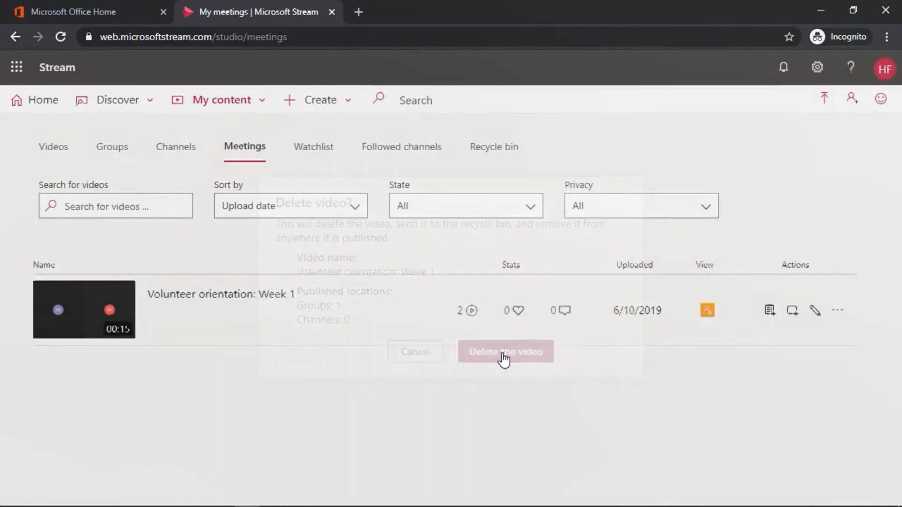
{"action": "left_click", "coordinate": [506, 351]}
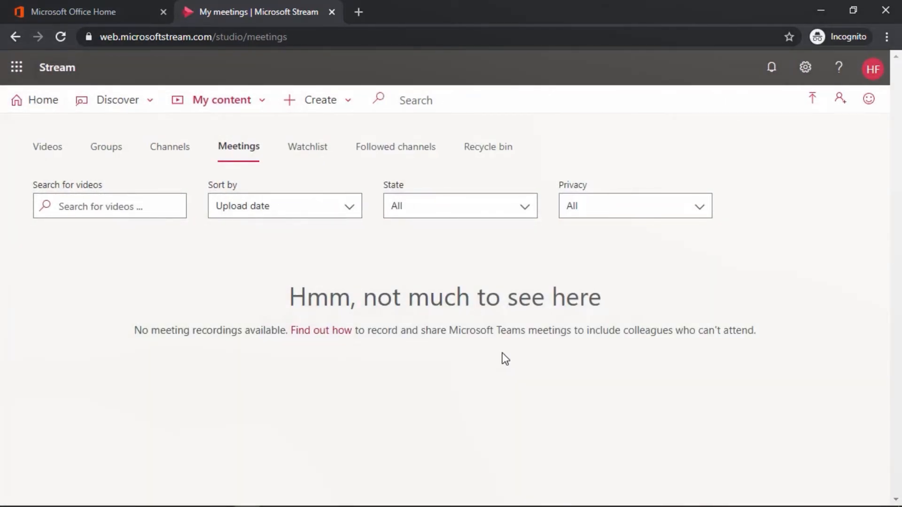